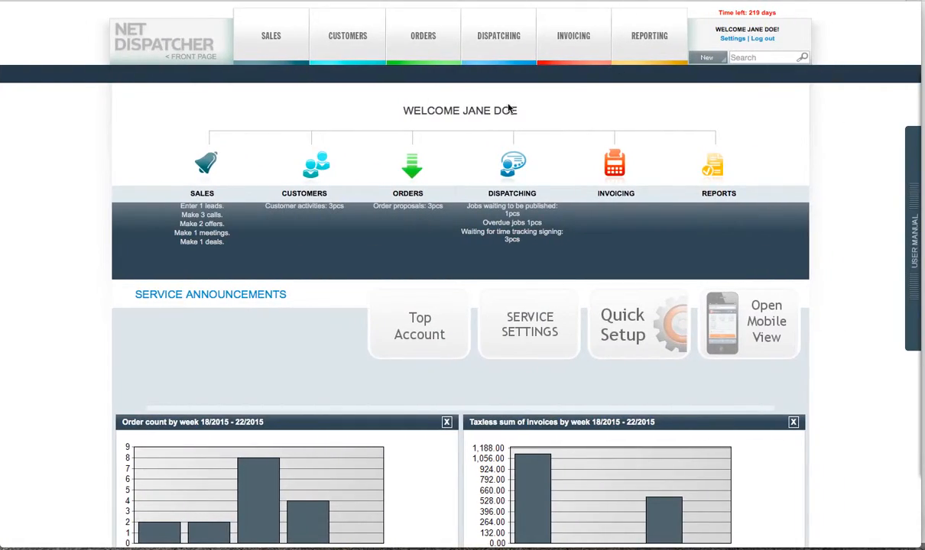
- Reveal the ORDERS menu with its Orders, Proposed orders and Jobs options
left_click(422, 36)
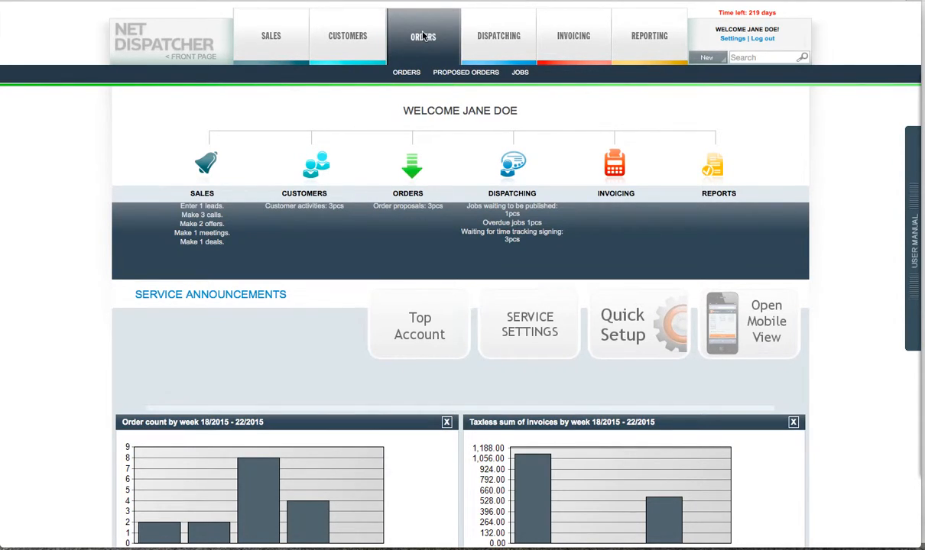
- Open the Orders list, dismiss the Customer unit filter, and open order 503
left_click(406, 72)
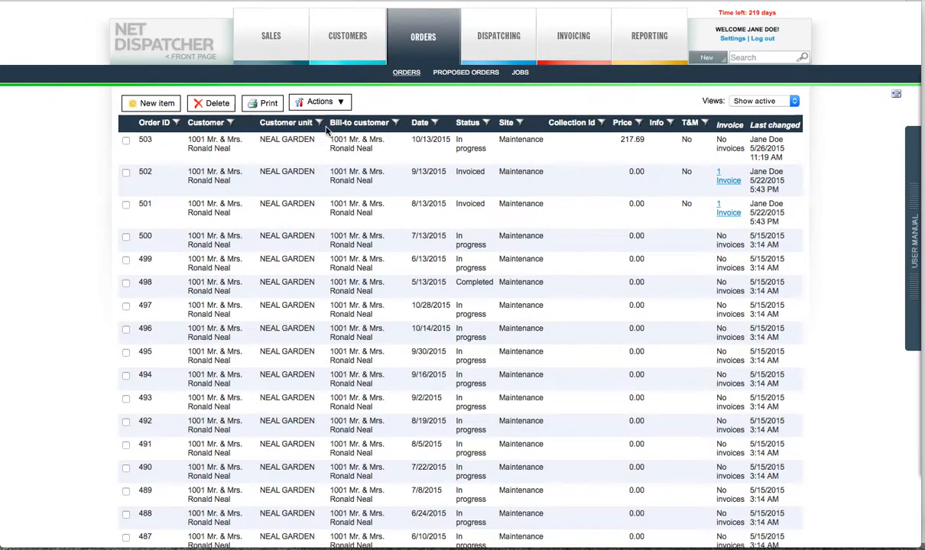
left_click(320, 123)
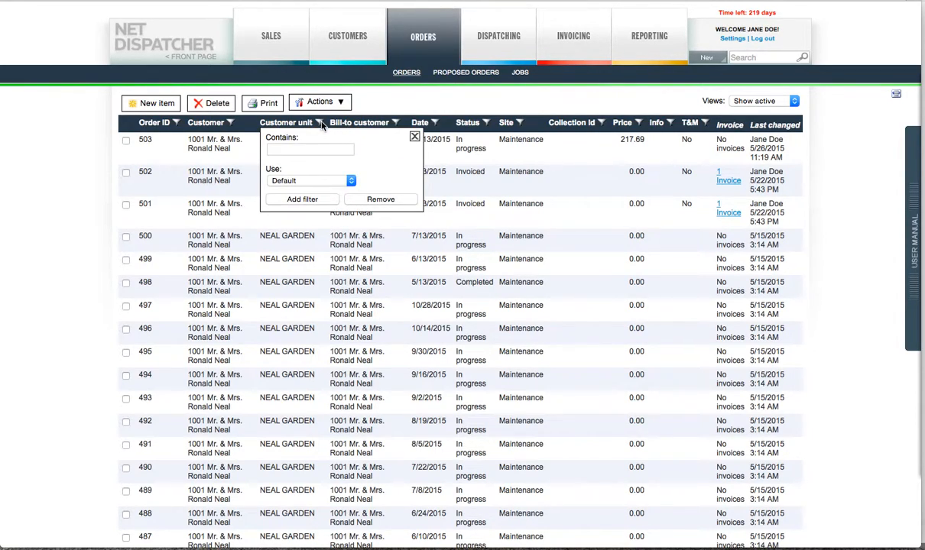
left_click(415, 136)
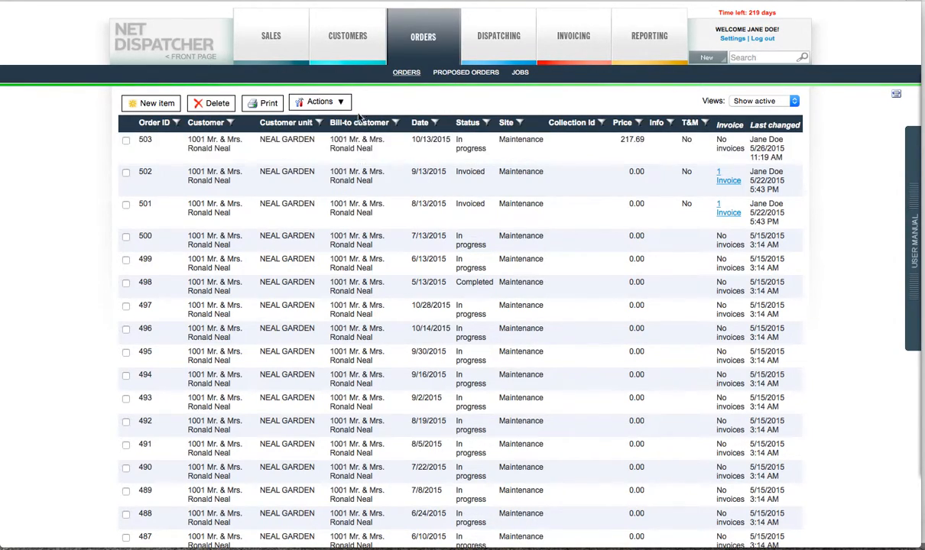
left_click(318, 101)
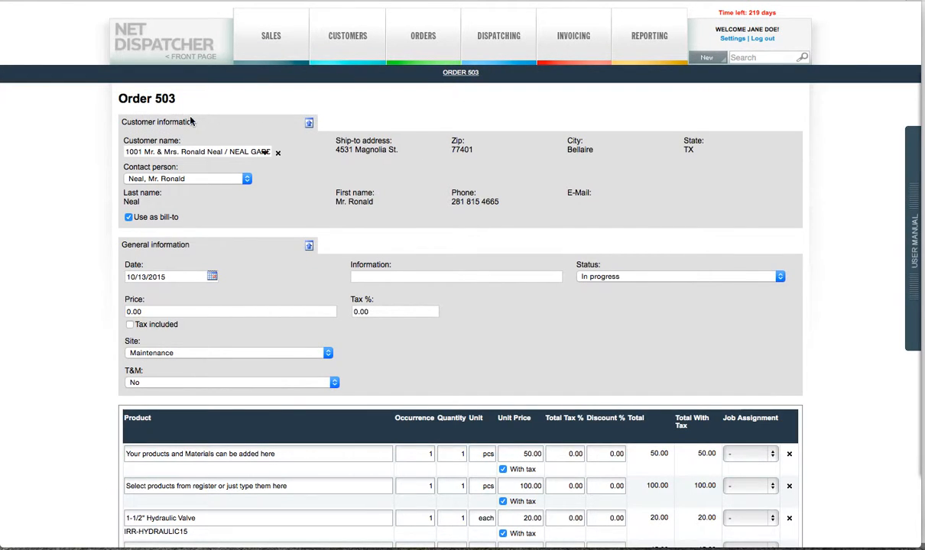
mouse_move(176, 329)
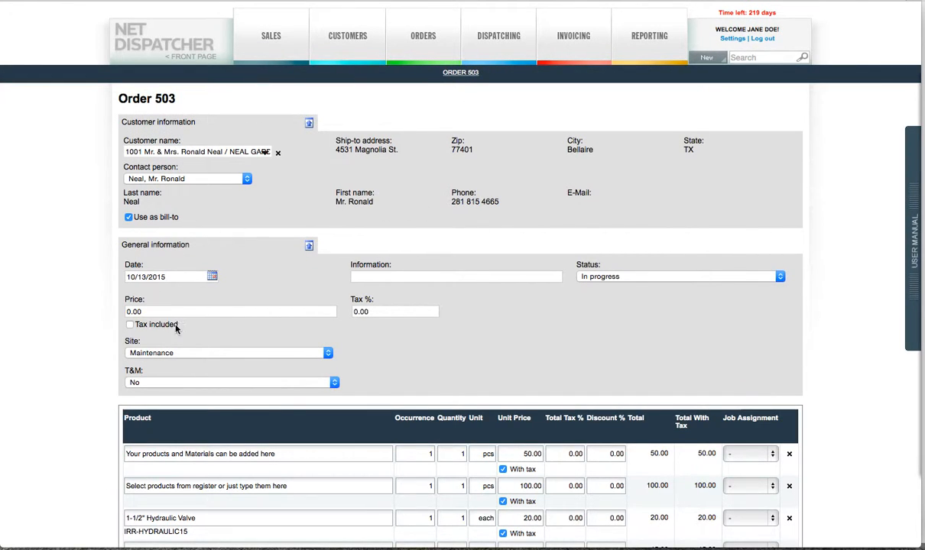
- Add product FERT-RND1/2-100, 17-0-0 .29 Prodiamine 50% Nutrishere, to the empty row
scroll("down", 3)
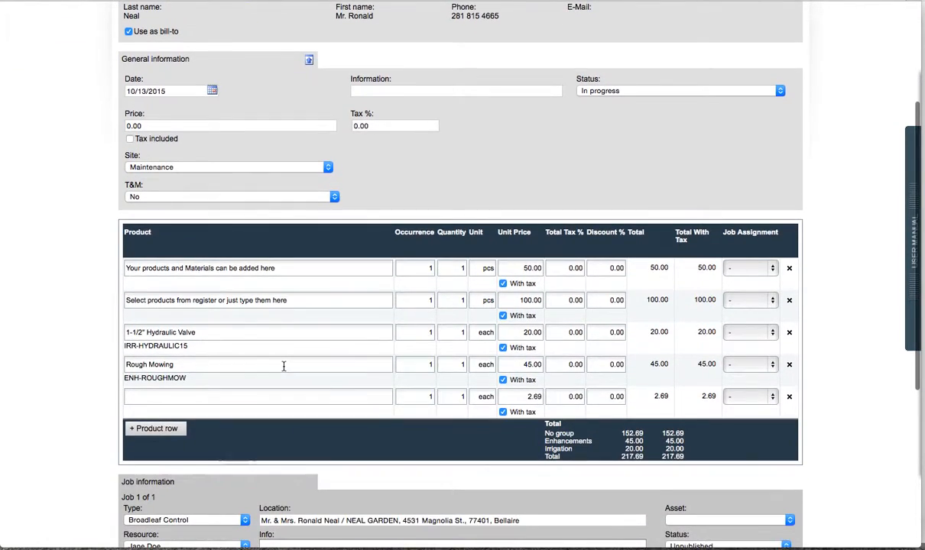
scroll("down", 3)
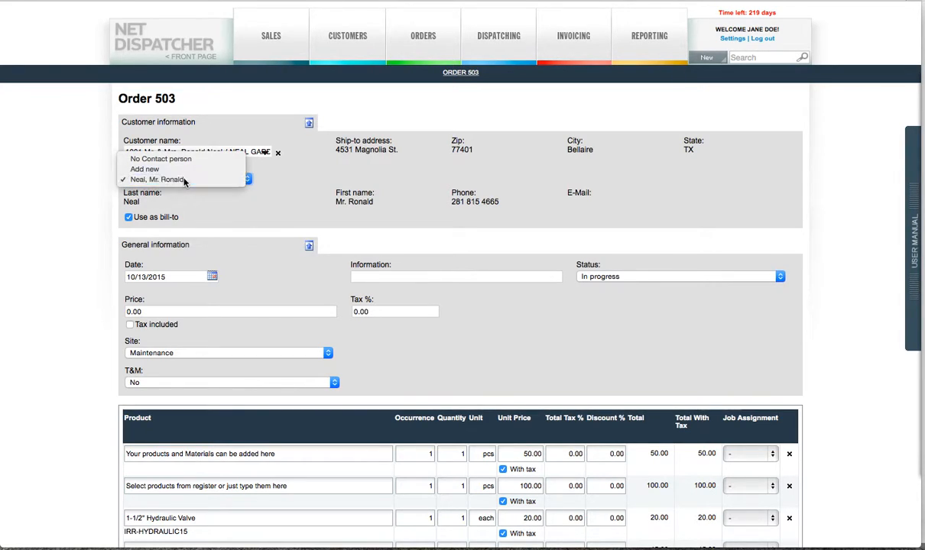
left_click(158, 178)
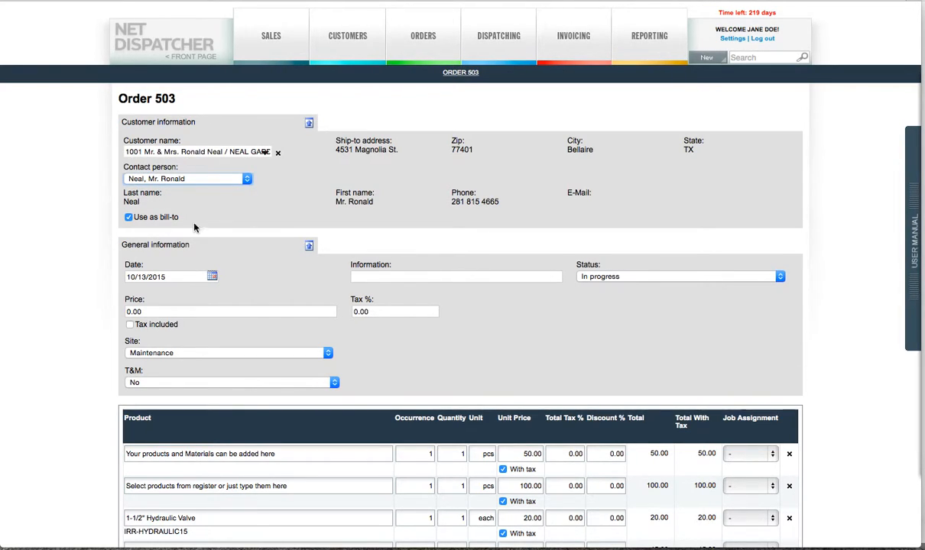
scroll("down", 3)
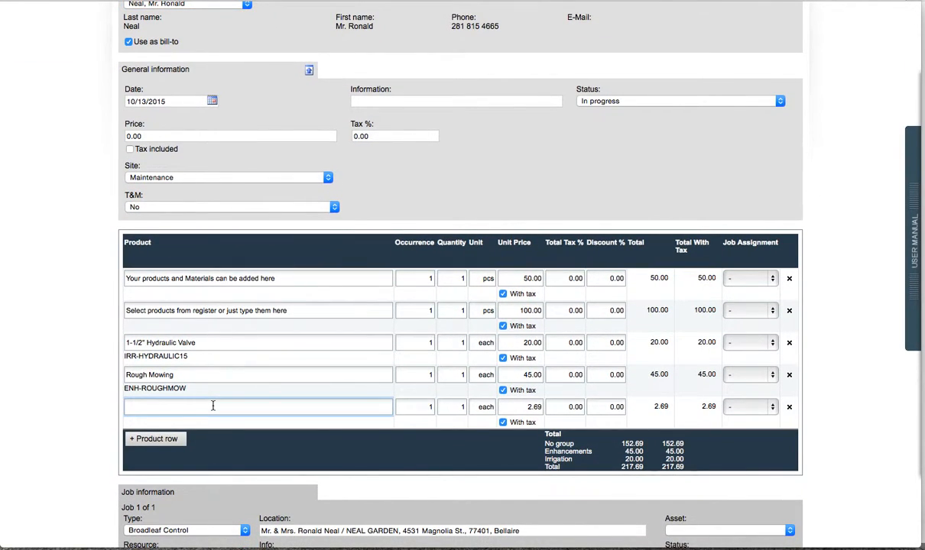
type("fert")
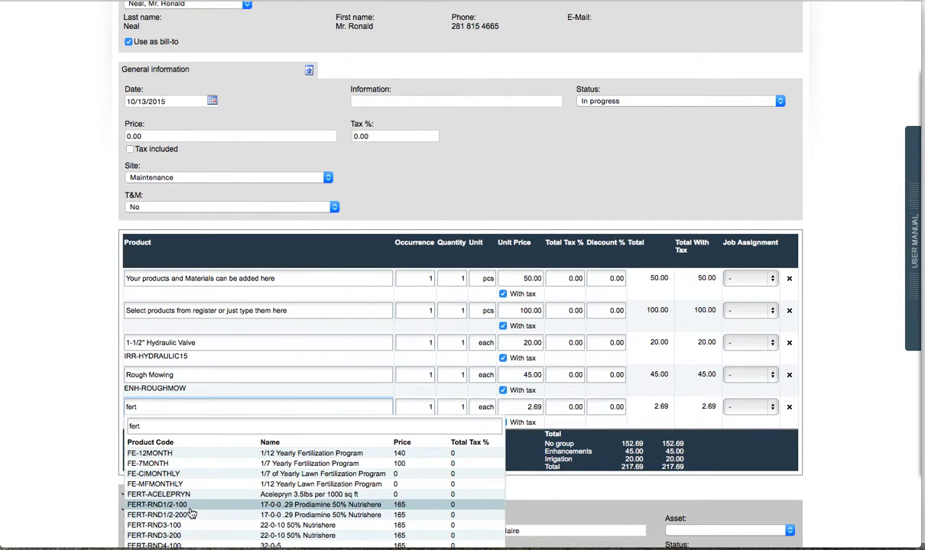
left_click(157, 505)
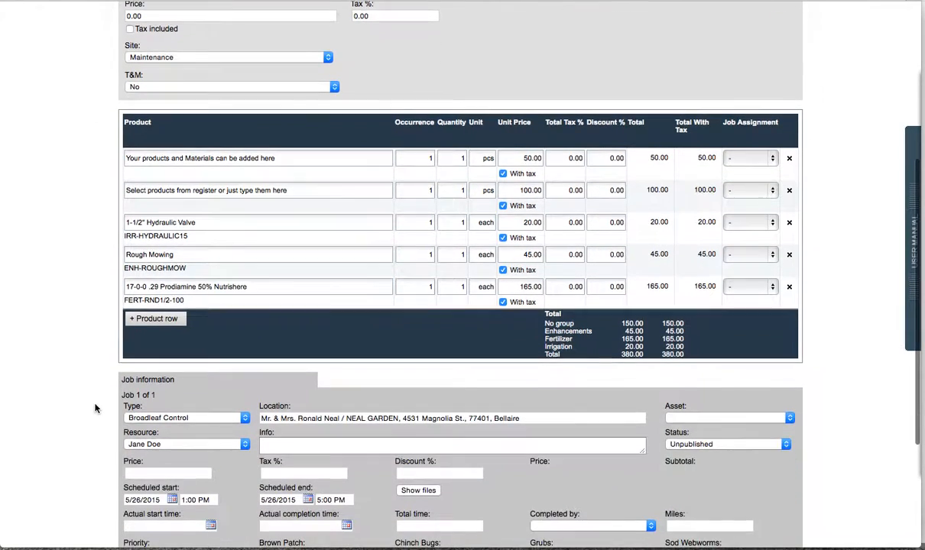
- Keep Broadleaf Control as job type, flag Brown Patch and Chinch Bugs, and view the dispatch board
scroll("down", 3)
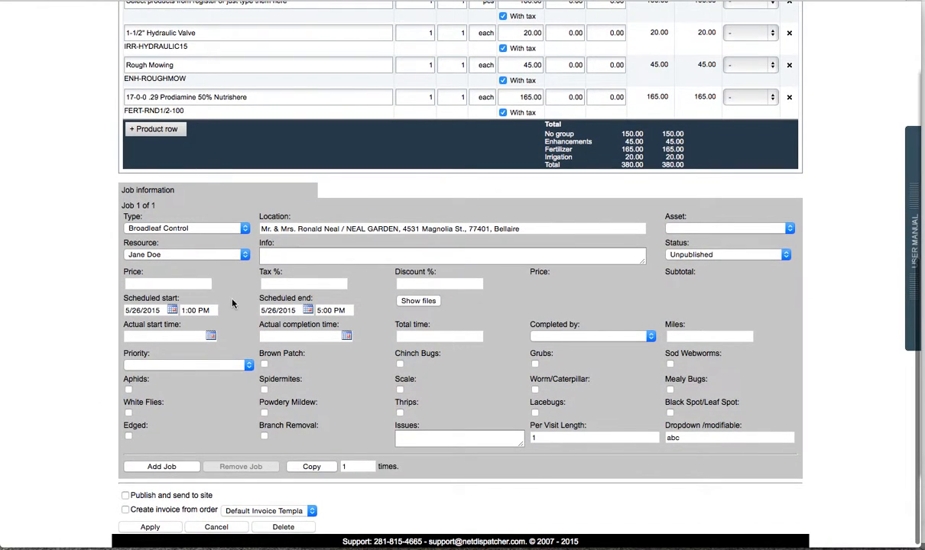
left_click(186, 227)
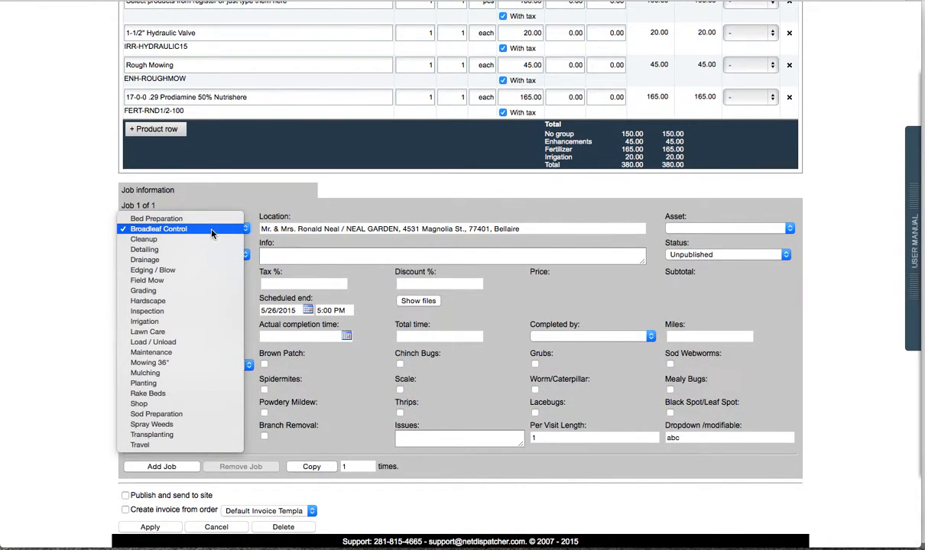
left_click(158, 228)
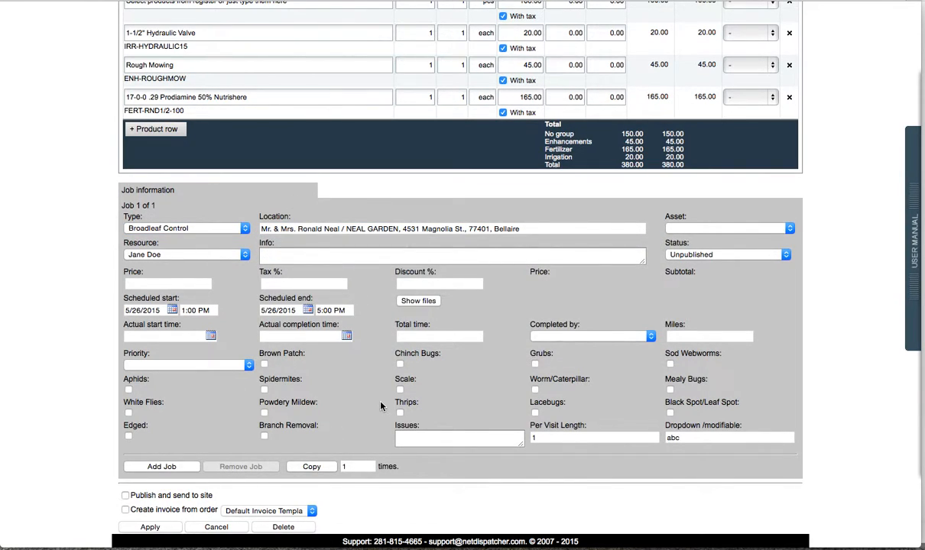
mouse_move(226, 351)
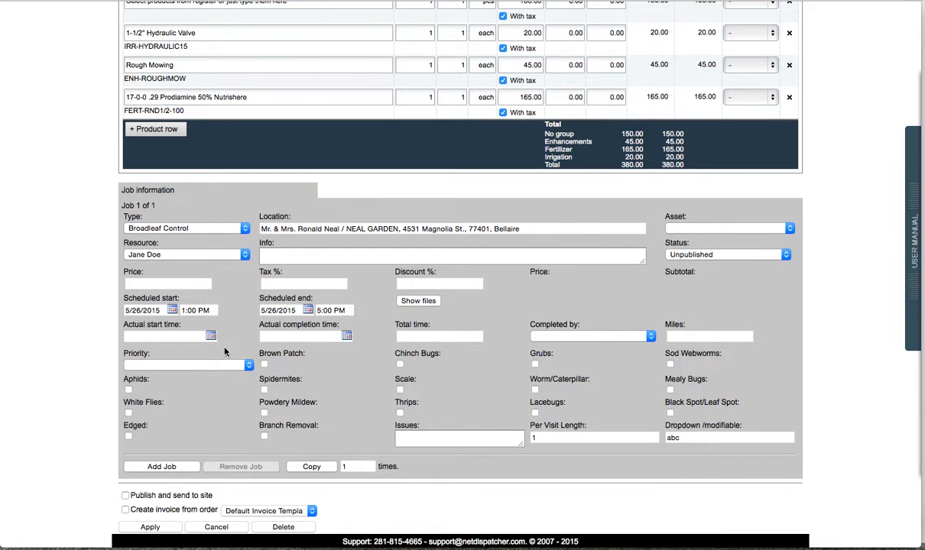
left_click(264, 364)
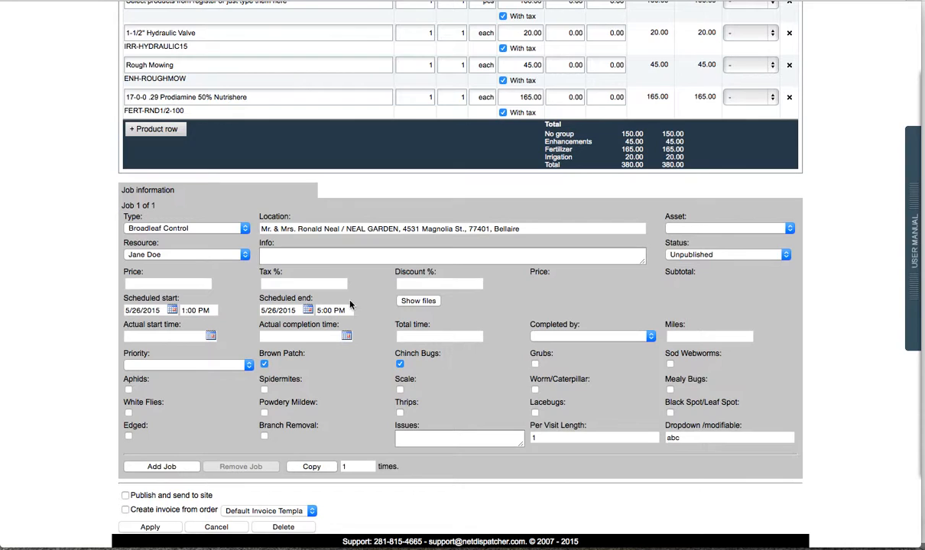
mouse_move(359, 297)
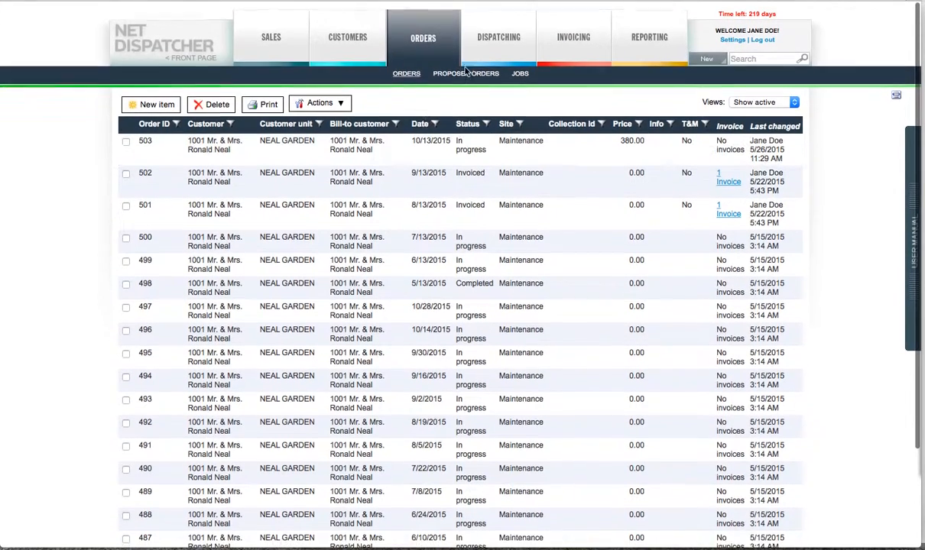
left_click(499, 36)
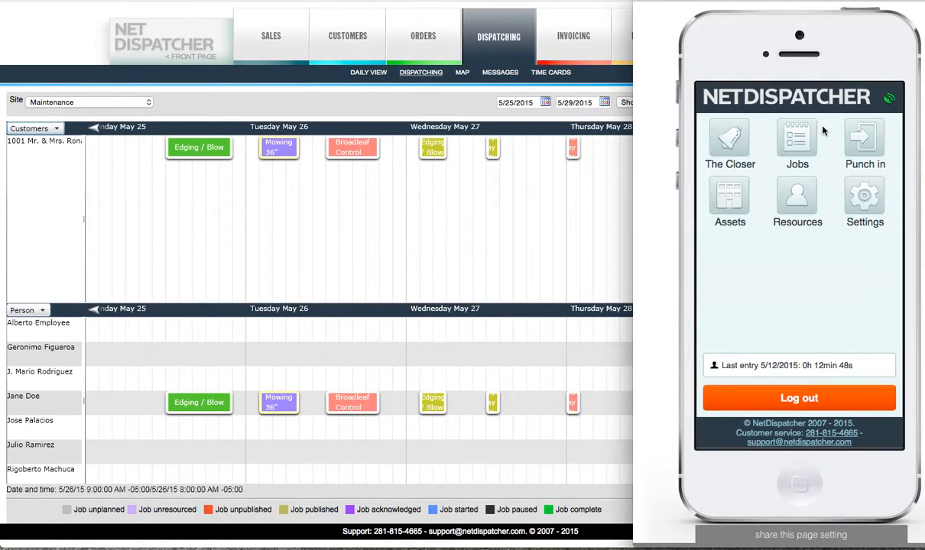
- Show Tuesday 26/5 jobs in the mobile preview, including the Mowing 36" job
left_click(796, 141)
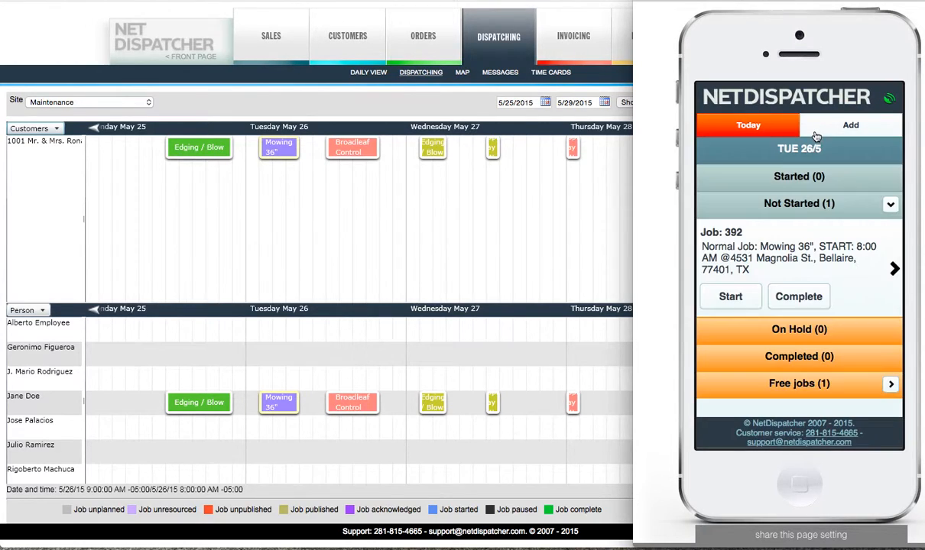
mouse_move(497, 362)
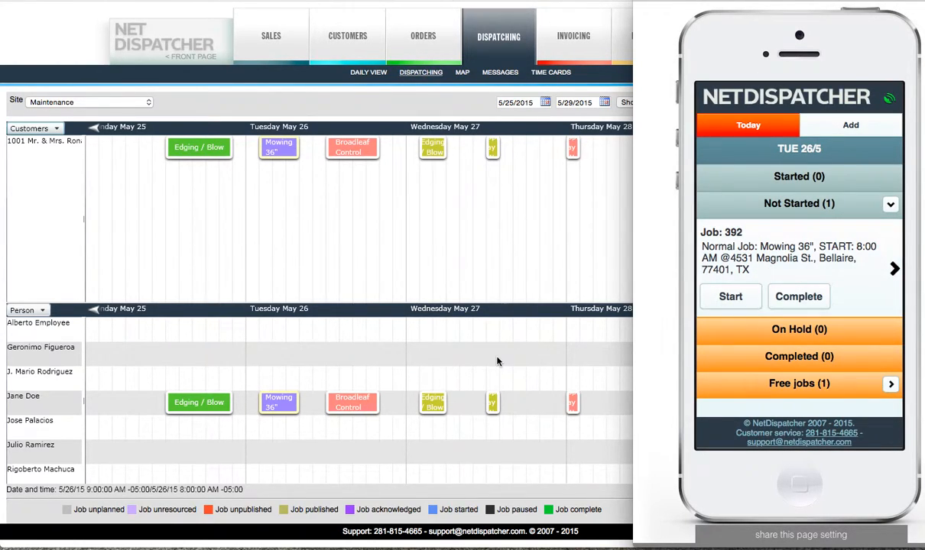